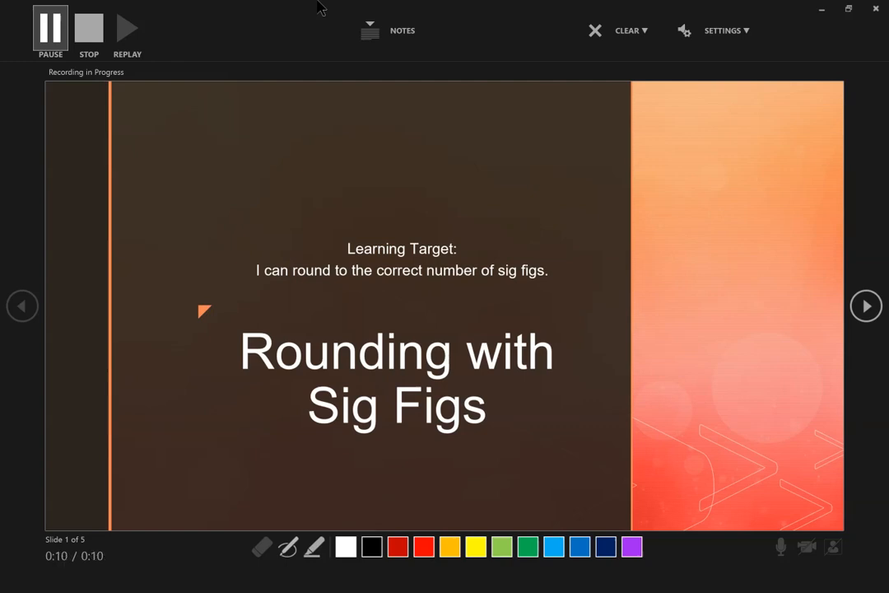
# Advance the slide show from the title slide to slide 2, Rounding rules.
pyautogui.click(867, 305)
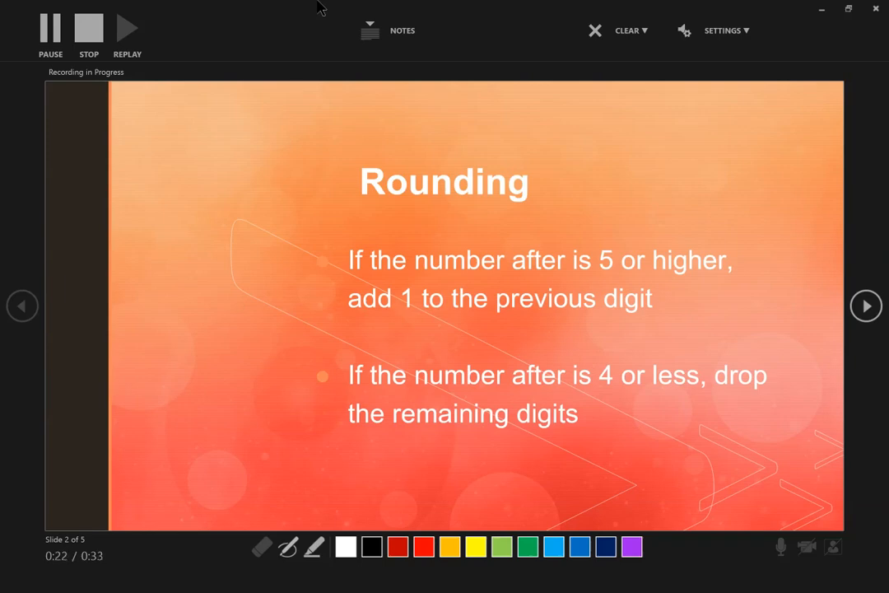
# On slide 3, ink +1 and strike-throughs rounding 2.314678 to 2.315 and 87.32 to 87.3.
pyautogui.click(866, 306)
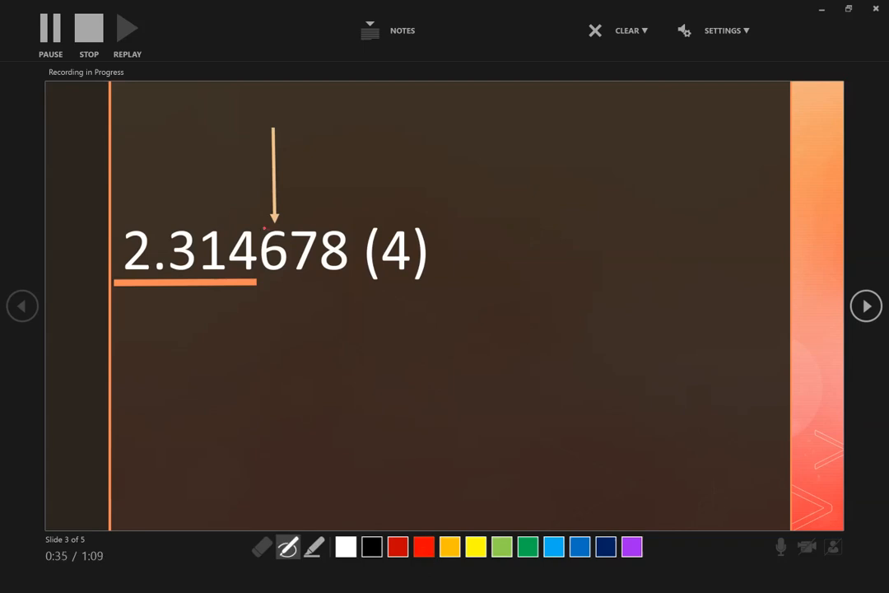
pyautogui.moveTo(238, 221); pyautogui.dragTo(354, 263)
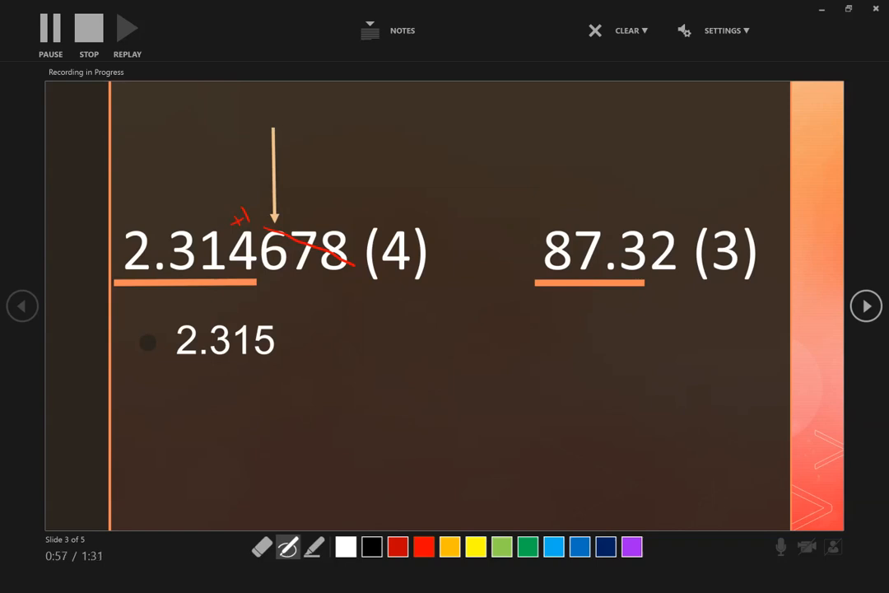
pyautogui.moveTo(658, 123); pyautogui.dragTo(658, 218)
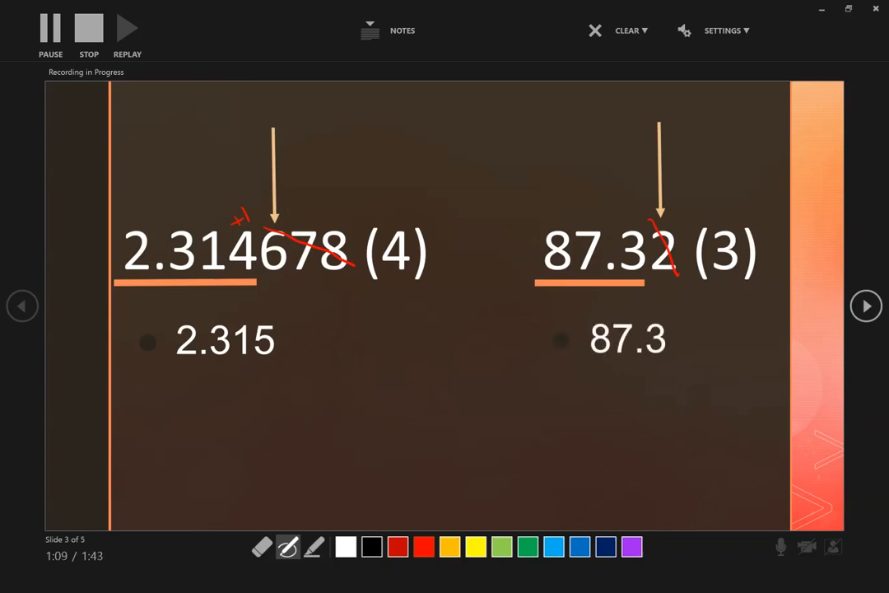
# On slide 4, underline 894's two significant digits, ink red 89 above, and label 890's zero placeholder.
pyautogui.click(866, 305)
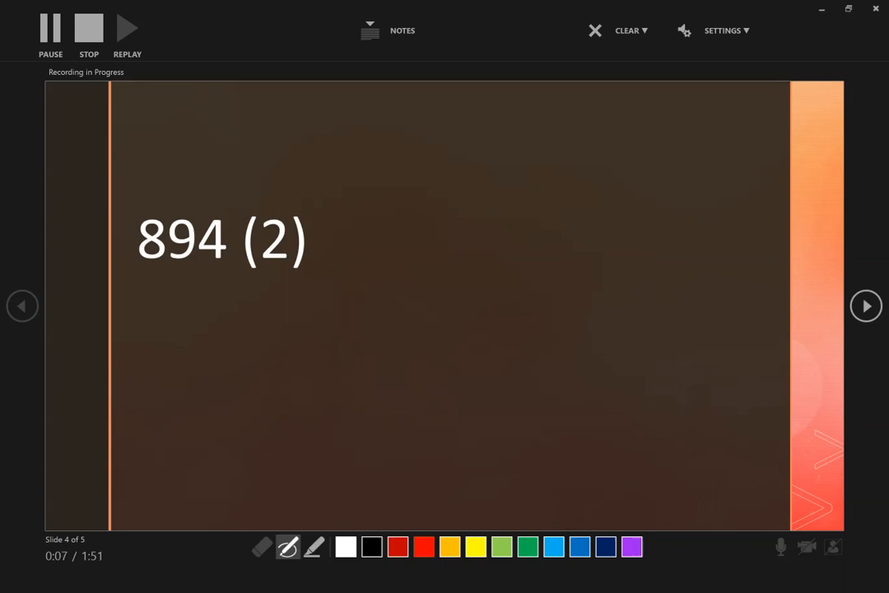
pyautogui.moveTo(132, 267); pyautogui.dragTo(196, 268)
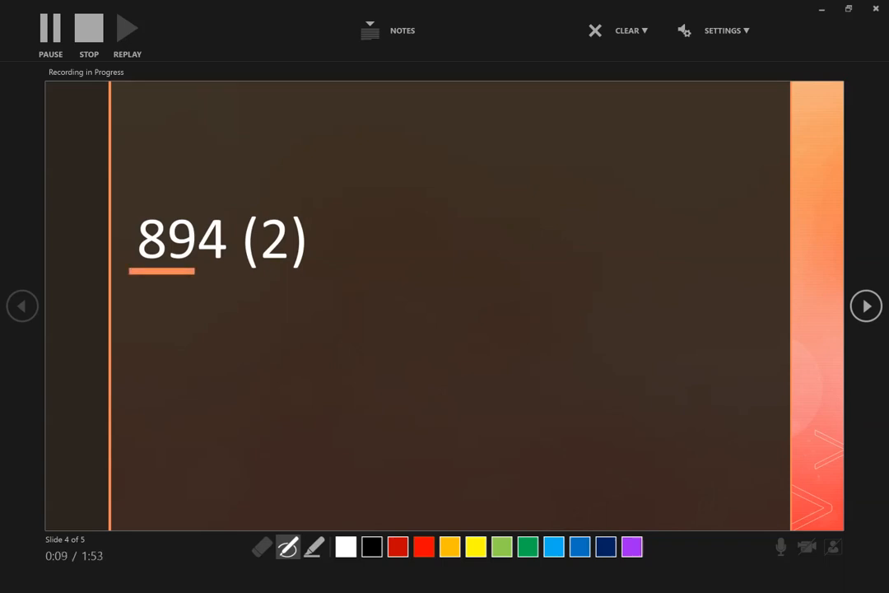
pyautogui.moveTo(215, 116); pyautogui.dragTo(216, 213)
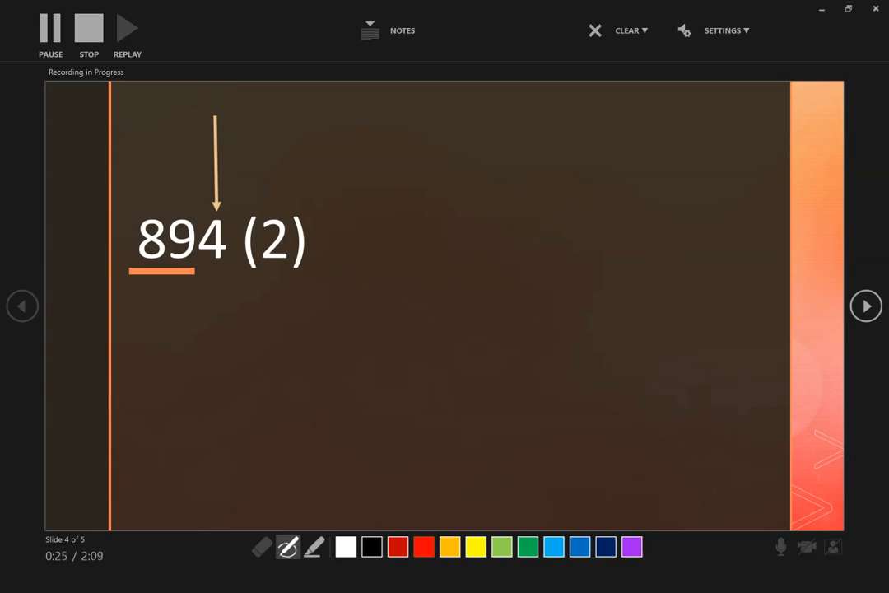
pyautogui.moveTo(262, 164); pyautogui.dragTo(271, 188)
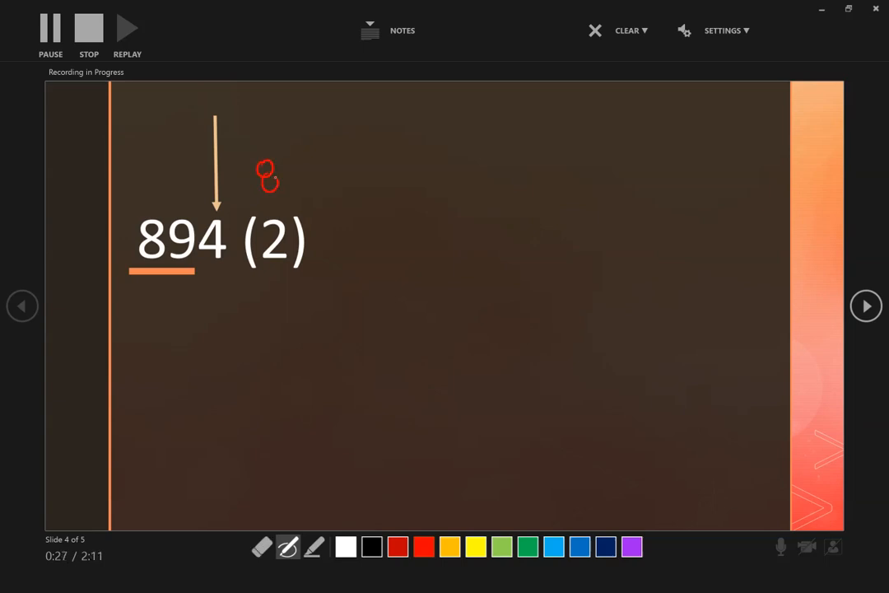
pyautogui.moveTo(263, 185); pyautogui.dragTo(293, 160)
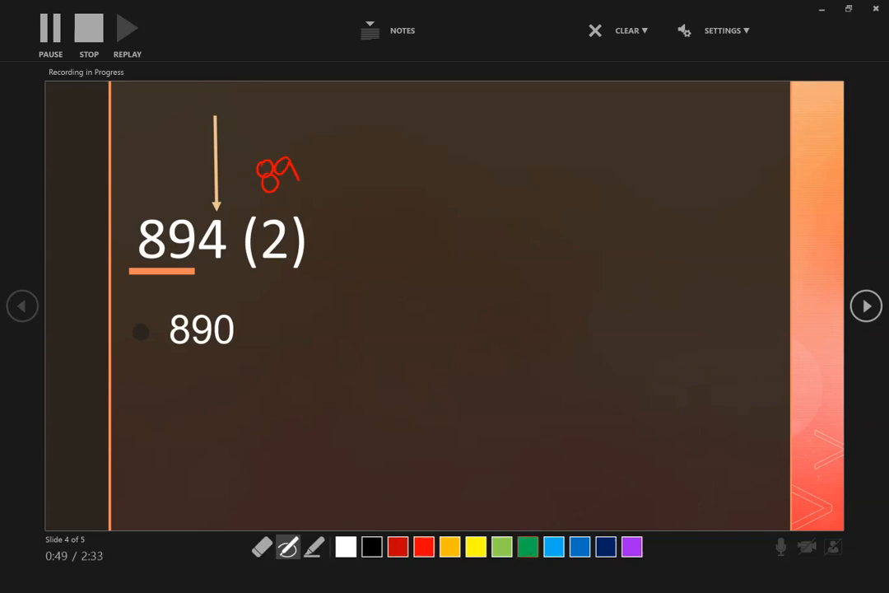
pyautogui.moveTo(223, 346); pyautogui.dragTo(255, 370)
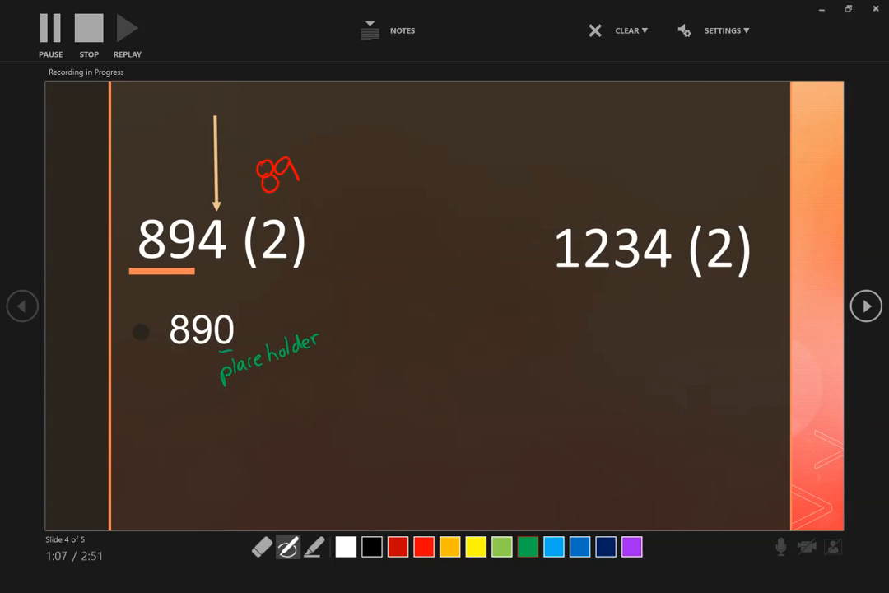
# Underline and ink red 12 above 1234, then label the zeros of 1200 as placeholders.
pyautogui.moveTo(553, 283); pyautogui.dragTo(622, 283)
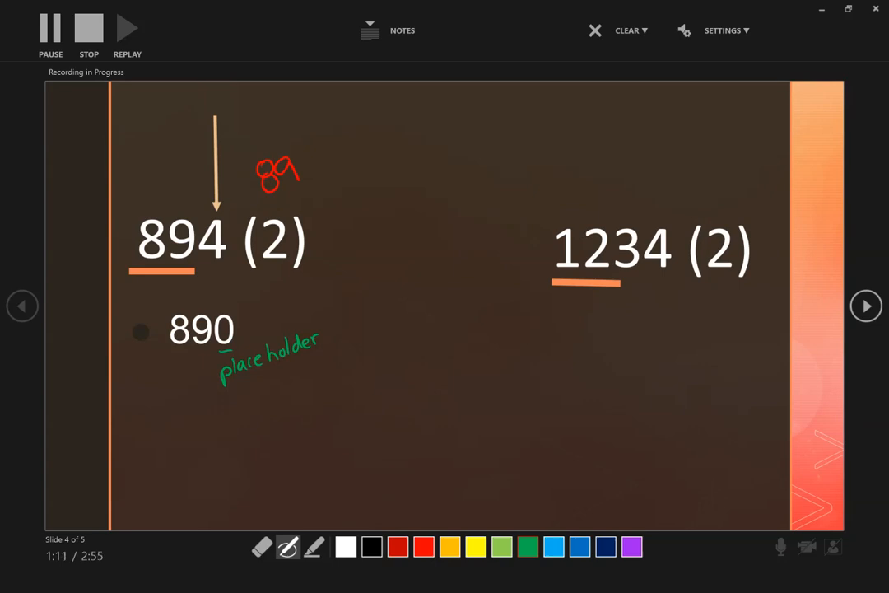
pyautogui.moveTo(628, 125); pyautogui.dragTo(628, 229)
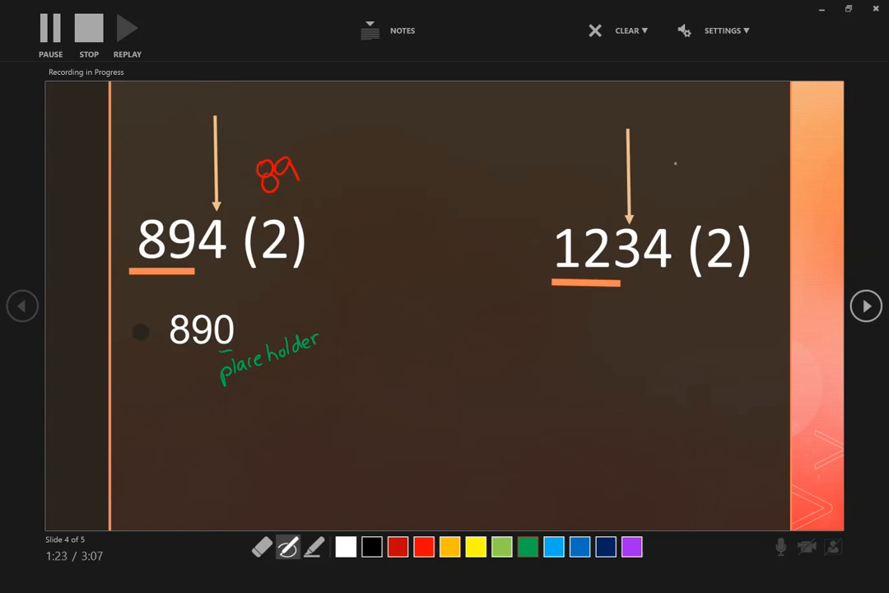
pyautogui.moveTo(674, 173); pyautogui.dragTo(680, 160)
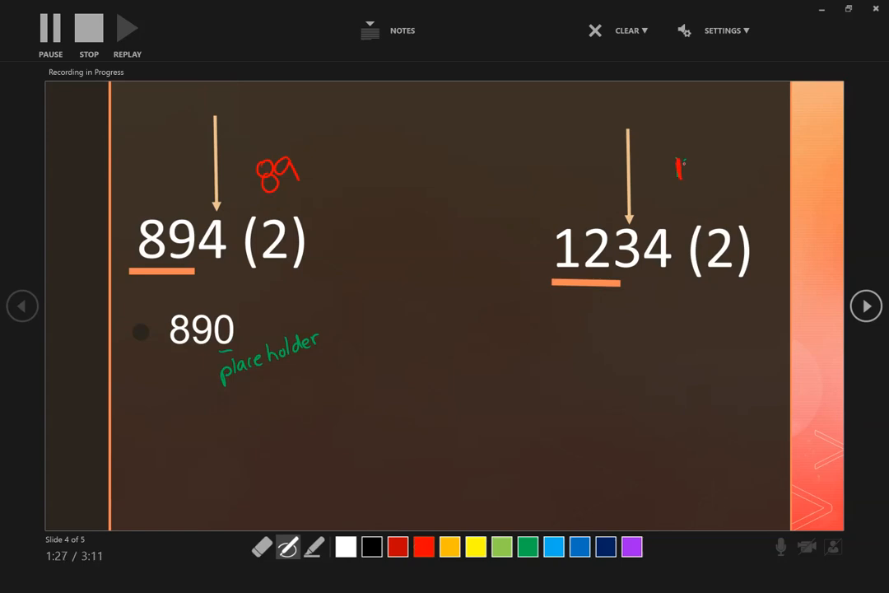
pyautogui.moveTo(675, 165); pyautogui.dragTo(712, 177)
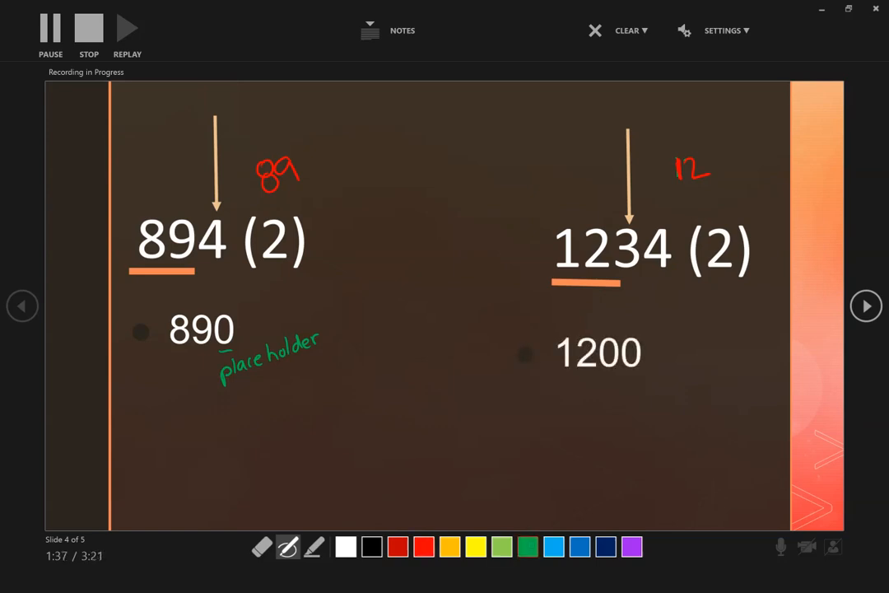
pyautogui.moveTo(626, 379); pyautogui.dragTo(650, 391)
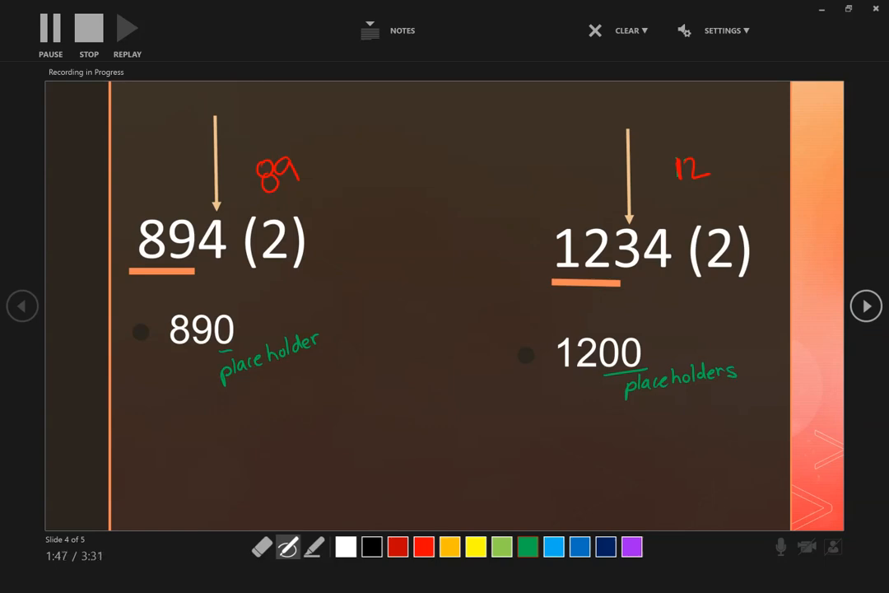
# On slide 5, ink rounding 5.99 to 6.0 and 89.7 to 90, labelling 90's zero placeholder.
pyautogui.click(867, 306)
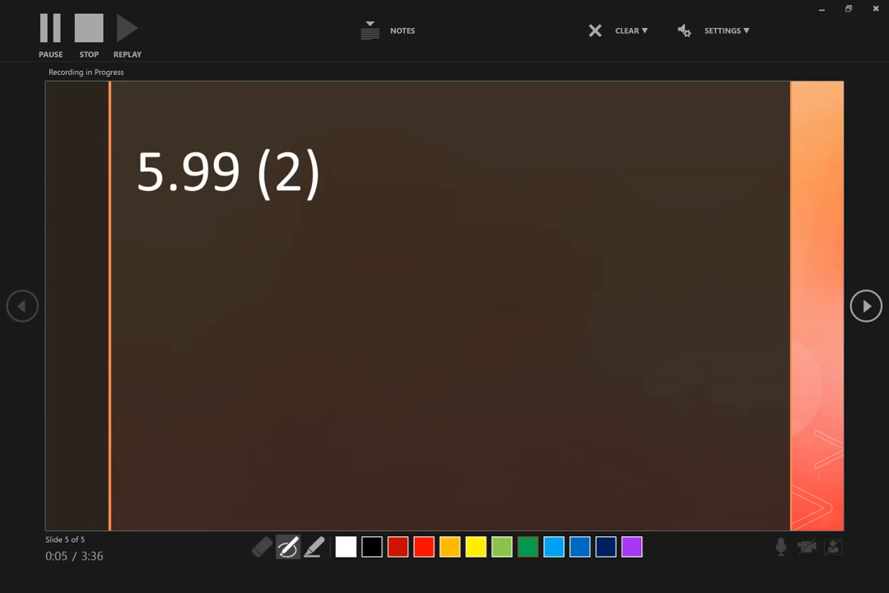
pyautogui.moveTo(136, 205); pyautogui.dragTo(213, 205)
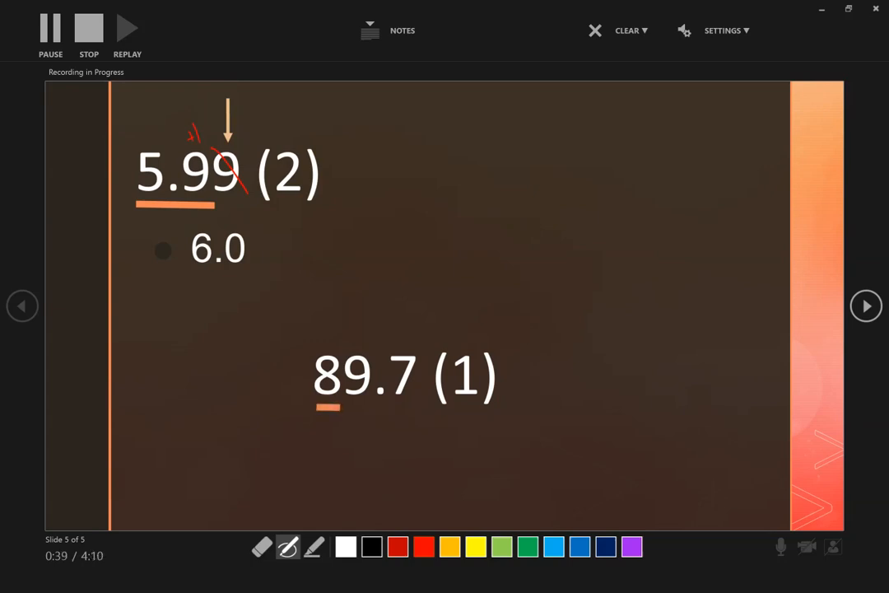
pyautogui.moveTo(358, 253); pyautogui.dragTo(358, 350)
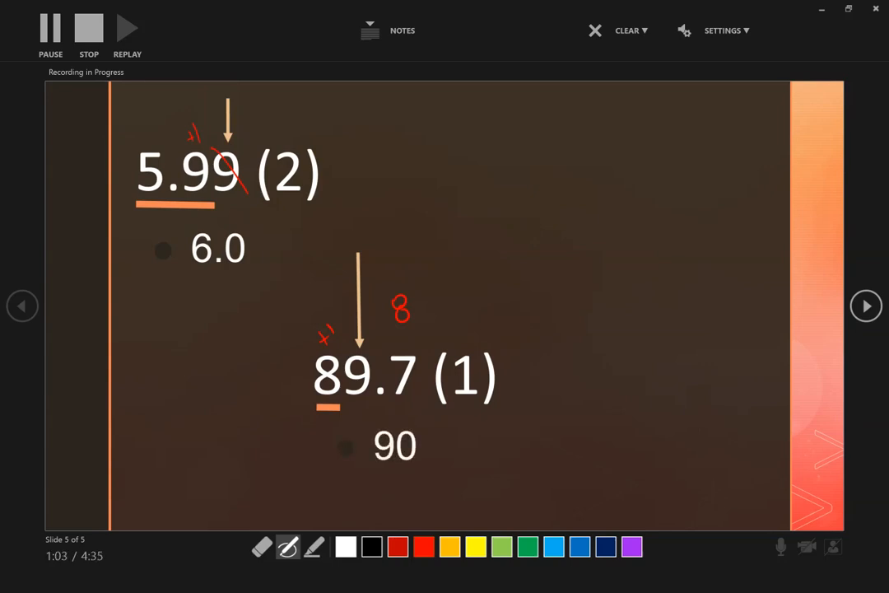
pyautogui.moveTo(399, 478); pyautogui.dragTo(411, 486)
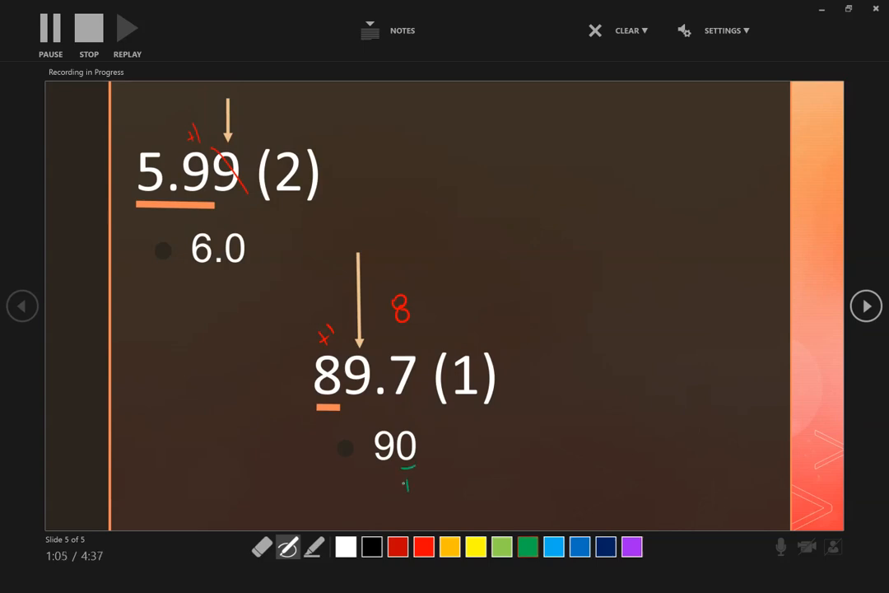
pyautogui.moveTo(399, 478); pyautogui.dragTo(453, 473)
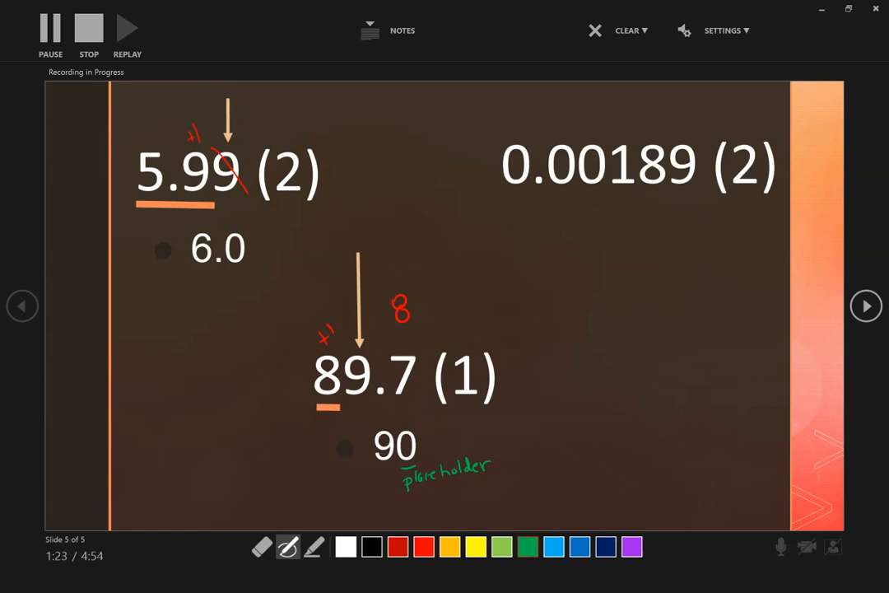
# Ink +1 on 0.00189, bracket its leading zeros and write the placeholder note.
pyautogui.moveTo(505, 195); pyautogui.dragTo(669, 195)
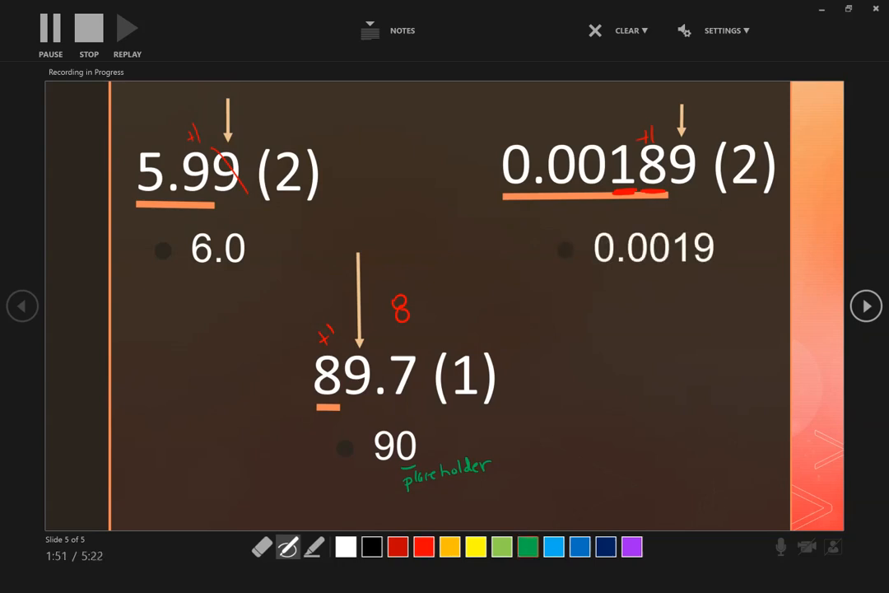
pyautogui.moveTo(507, 138); pyautogui.dragTo(609, 132)
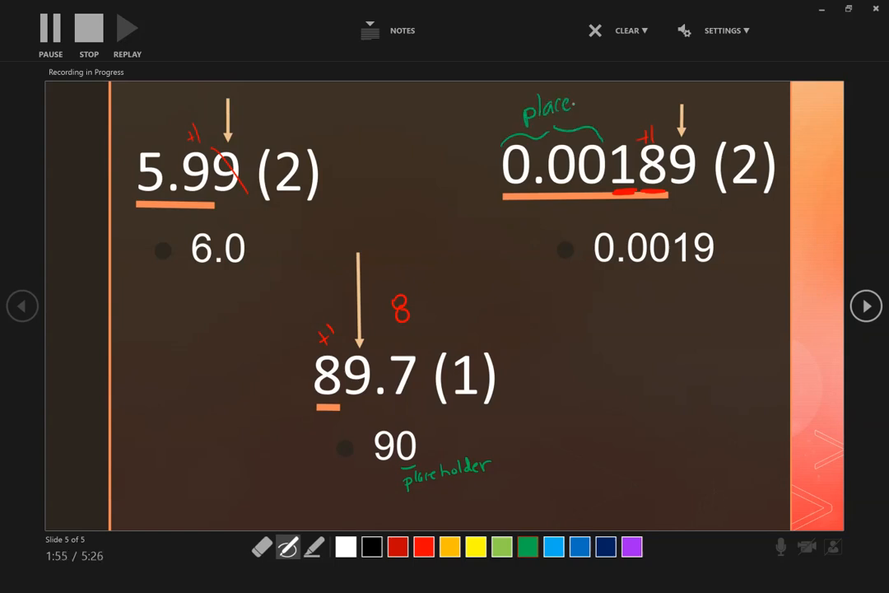
pyautogui.moveTo(576, 106); pyautogui.dragTo(626, 105)
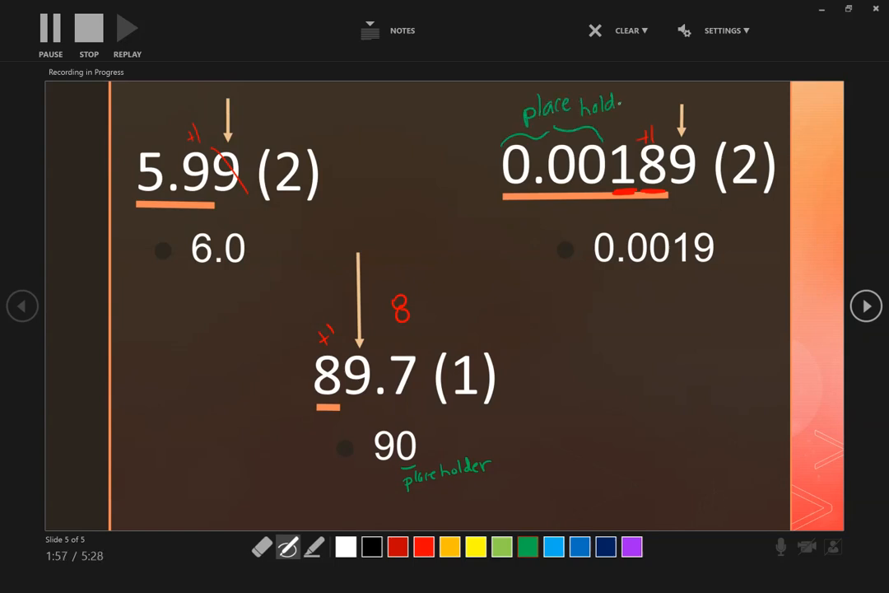